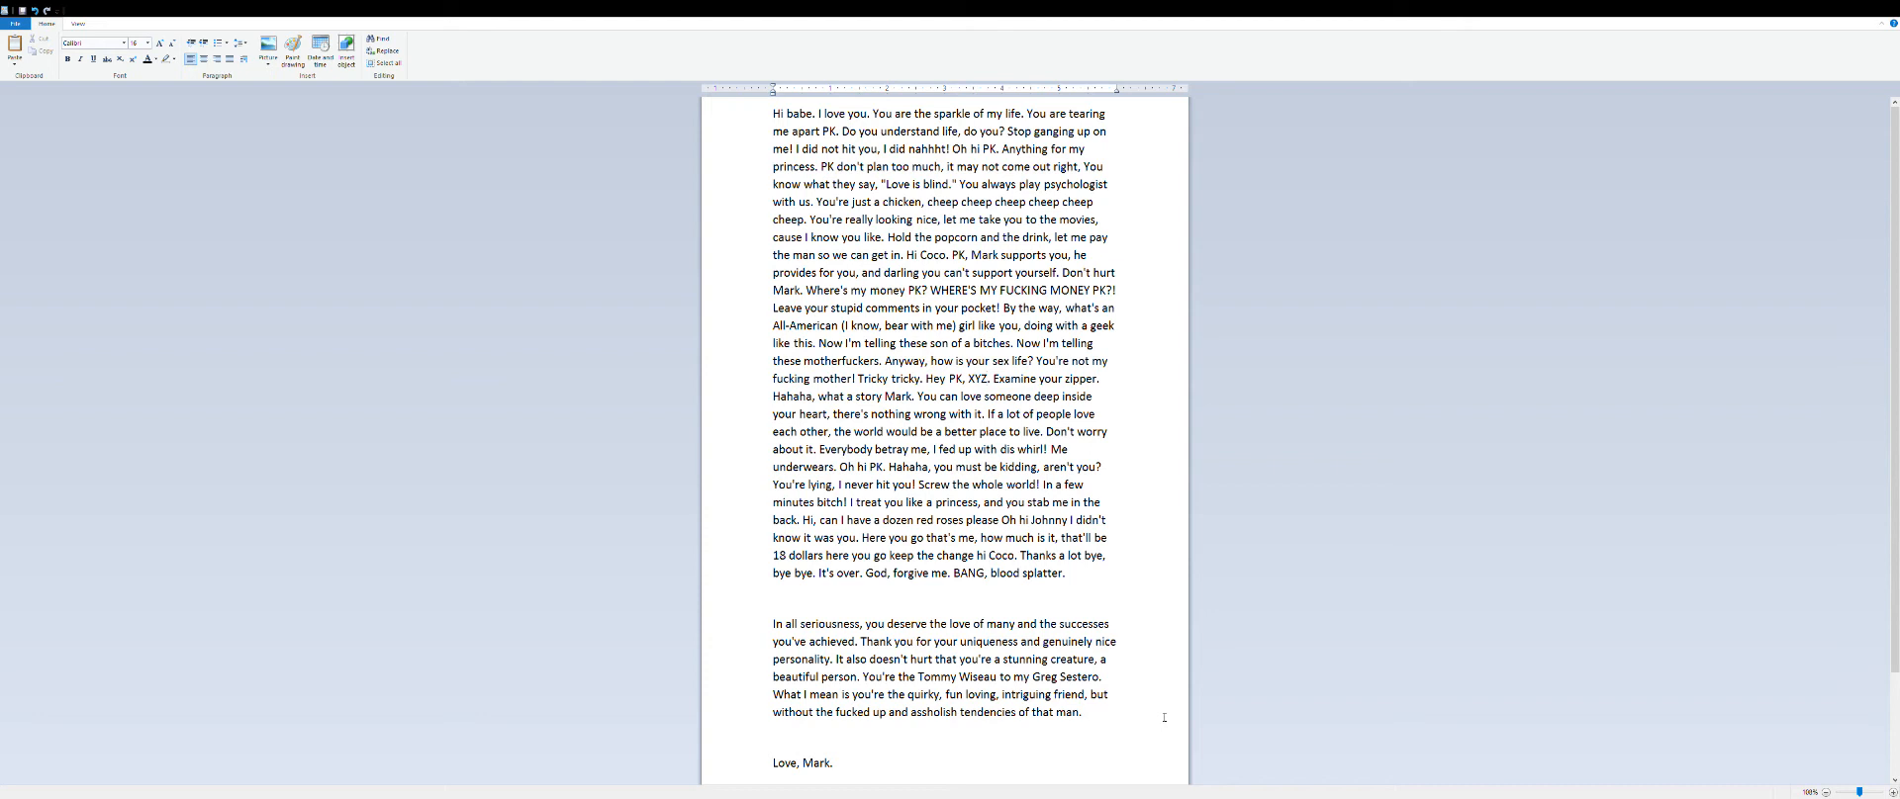
click(1097, 378)
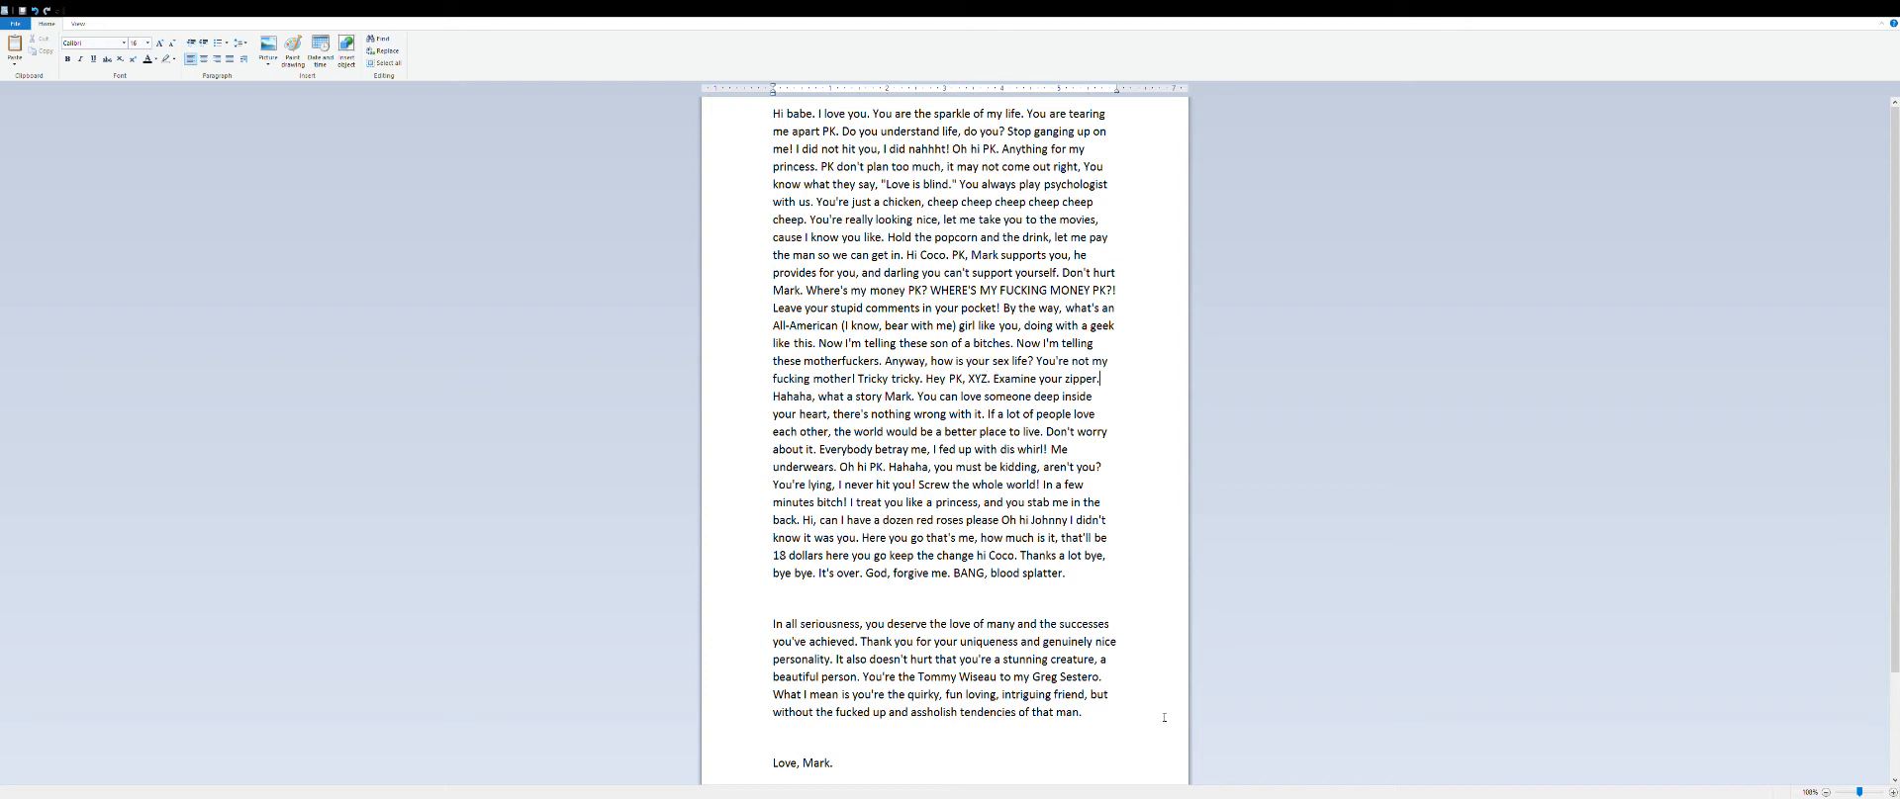